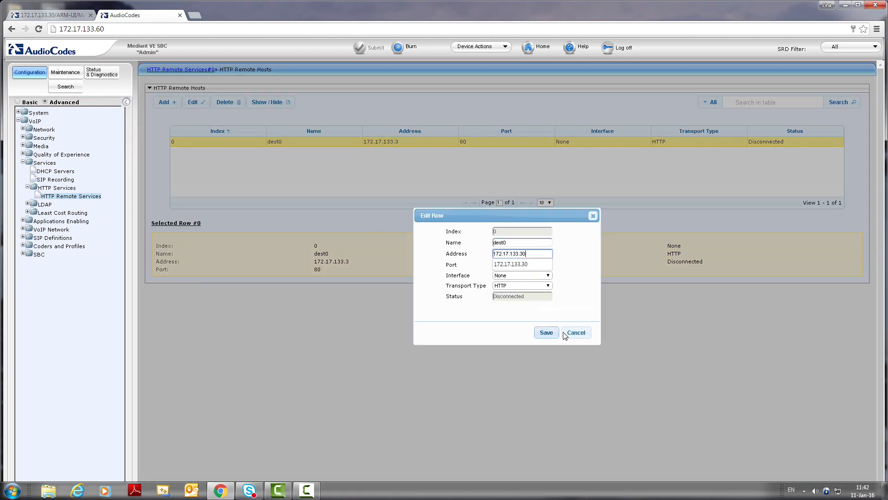
Save dest0 with address 172.17.133.30 so its status shows Connected
{"action": "left_click", "coordinate": [545, 332]}
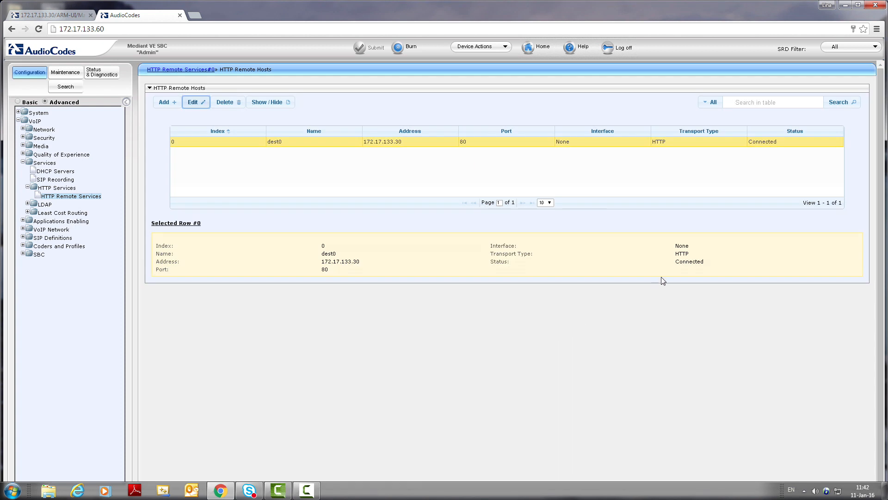
{"action": "mouse_move", "coordinate": [334, 364]}
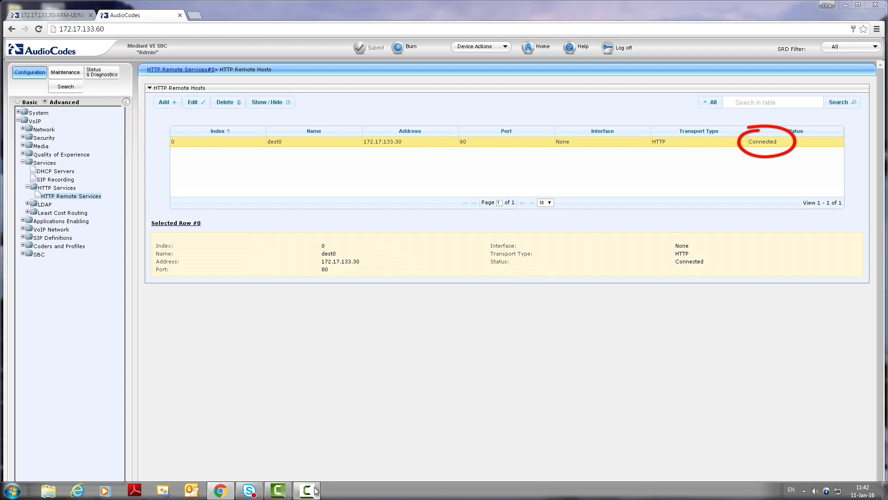
Show the ARM network map and select node 5486 (172.17.133.60) to see its summary
{"action": "left_click", "coordinate": [307, 490]}
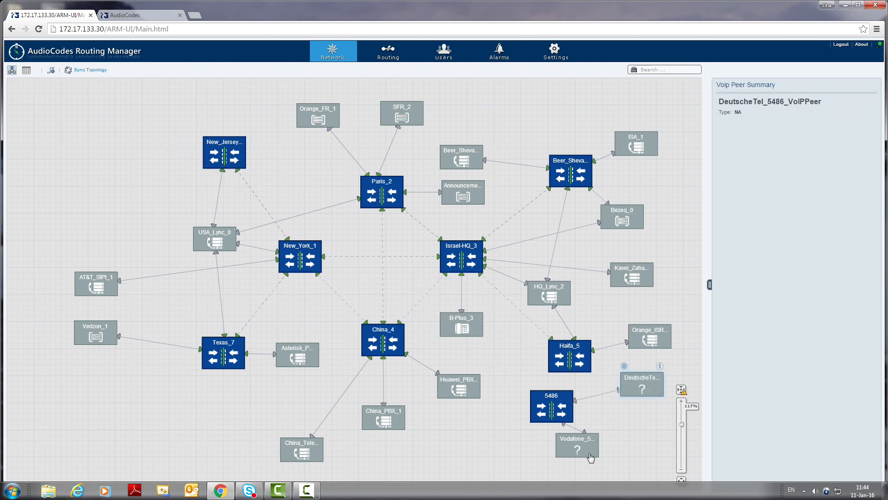
{"action": "left_click", "coordinate": [550, 407]}
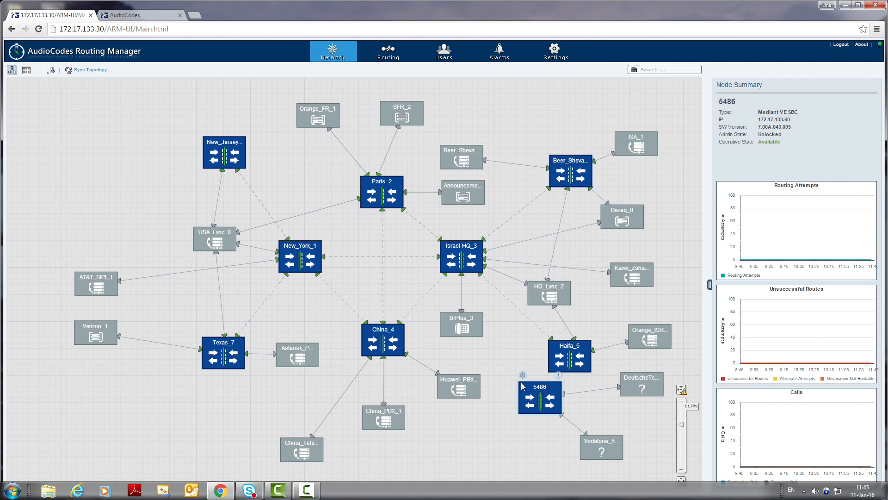
Create a New Link from 5486 to Israel-HQ_3 using SIP-c(16) and SIP-c(3) routing interfaces
{"action": "left_click", "coordinate": [522, 375]}
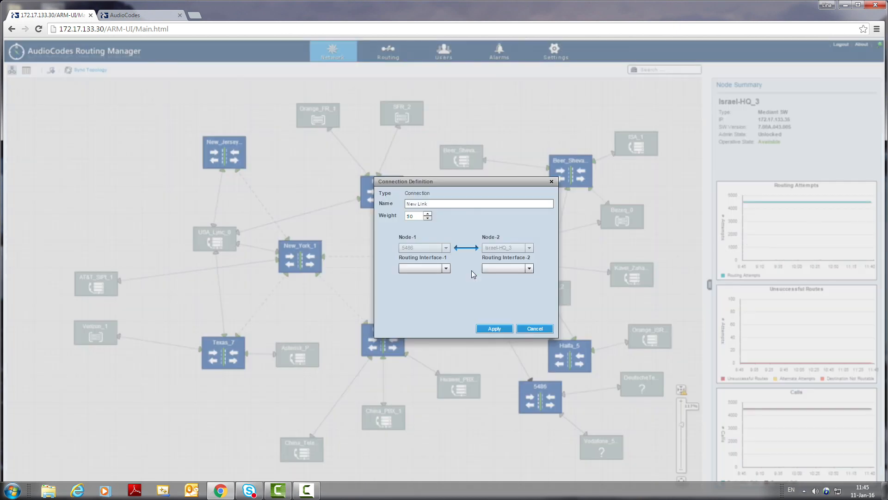
{"action": "left_click", "coordinate": [446, 269]}
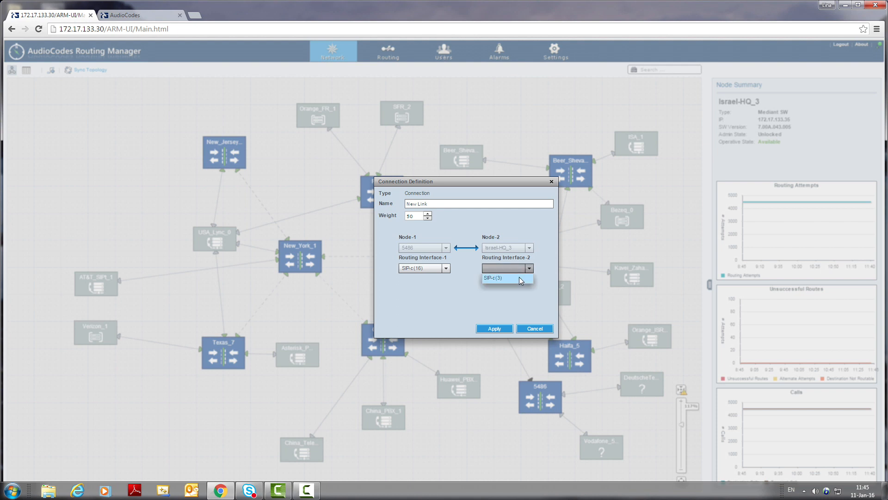
{"action": "left_click", "coordinate": [493, 329]}
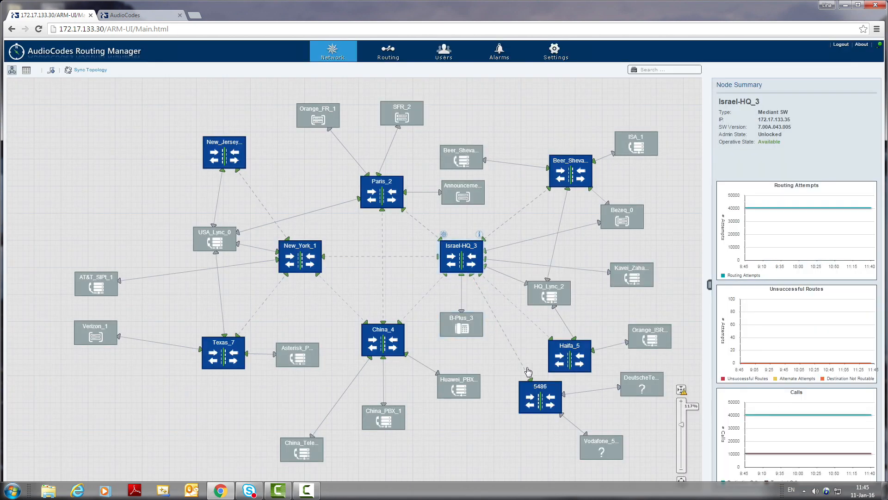
{"action": "mouse_move", "coordinate": [485, 301]}
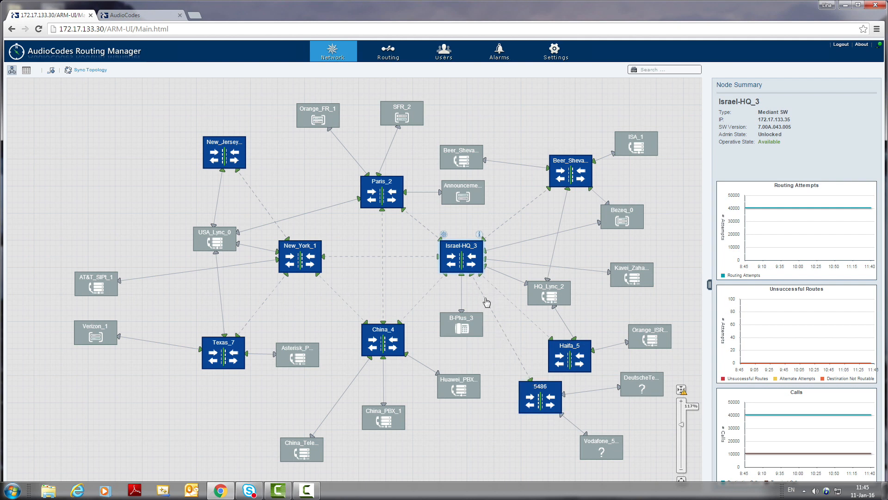
{"action": "mouse_move", "coordinate": [534, 375]}
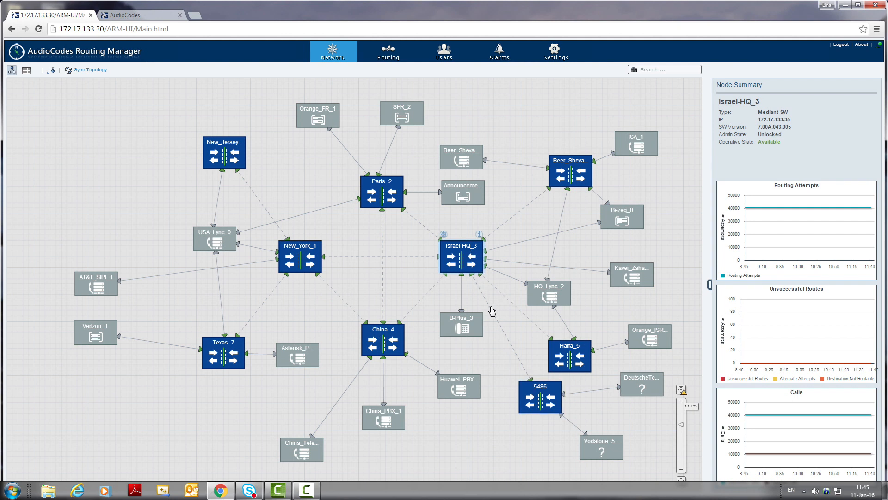
{"action": "mouse_move", "coordinate": [565, 420]}
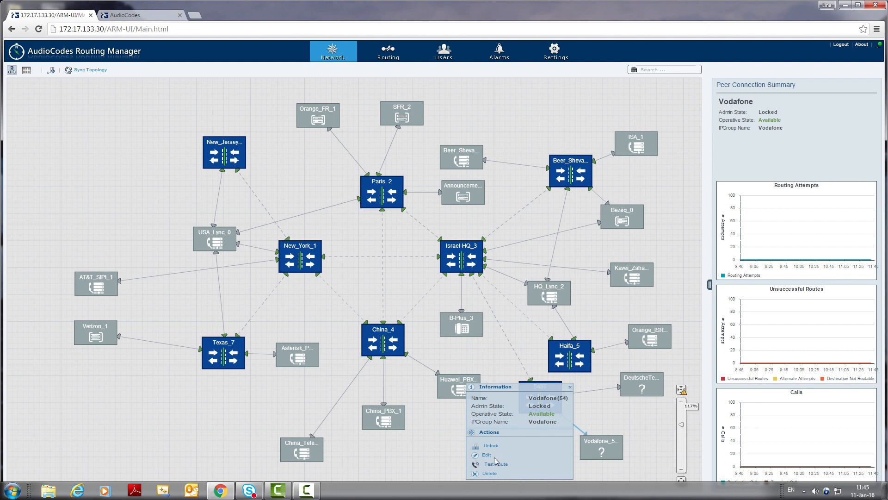
Unlock the Vodafone peer connection and confirm 5486 shows Unlocked and Available
{"action": "left_click", "coordinate": [491, 445]}
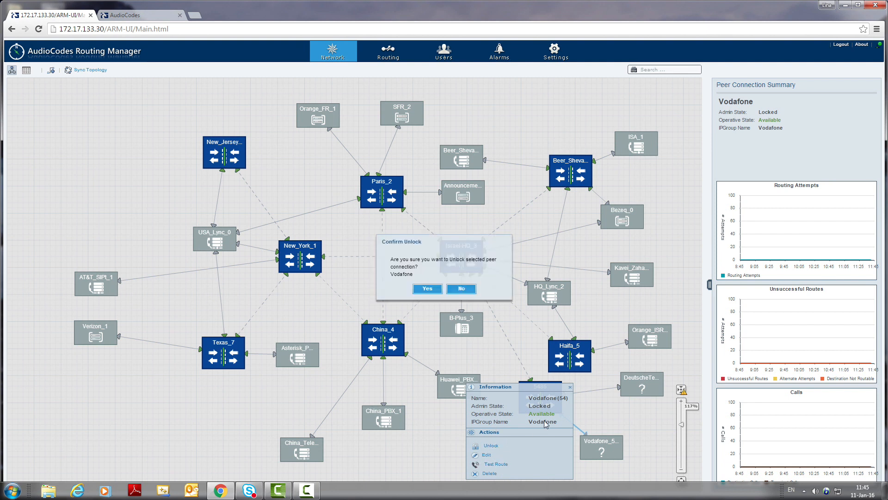
{"action": "left_click", "coordinate": [426, 289]}
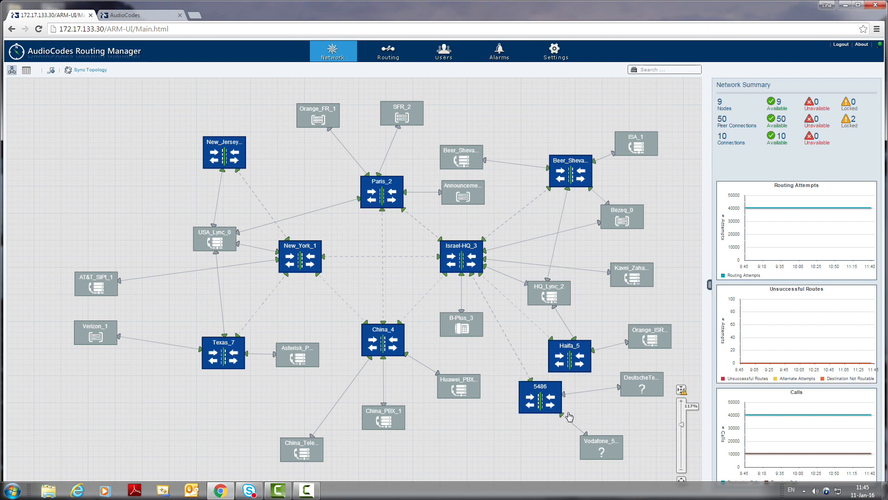
{"action": "left_click", "coordinate": [539, 397]}
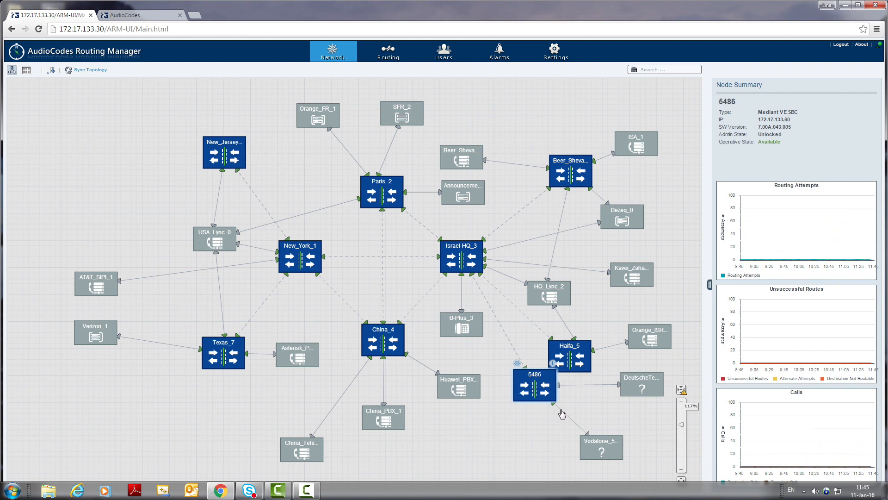
Run Test Route from the Vodafone connection to destination +33456 and find the paths
{"action": "left_click", "coordinate": [571, 414]}
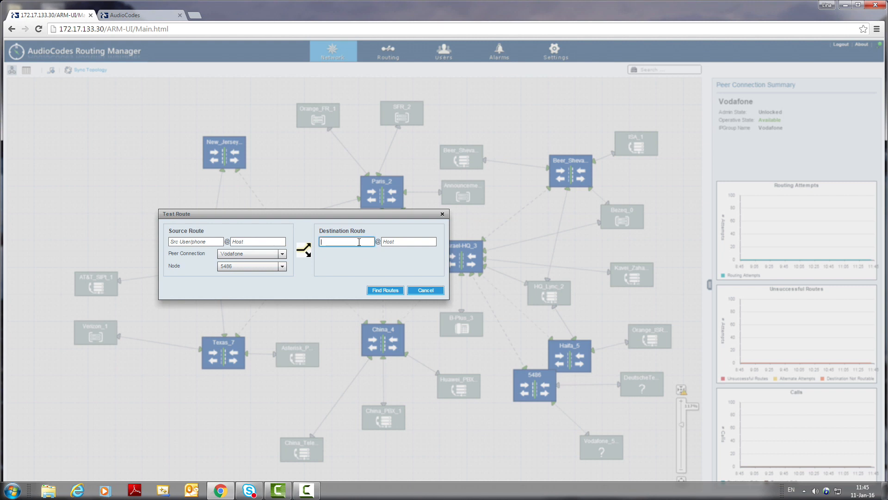
{"action": "type", "text": "+33456"}
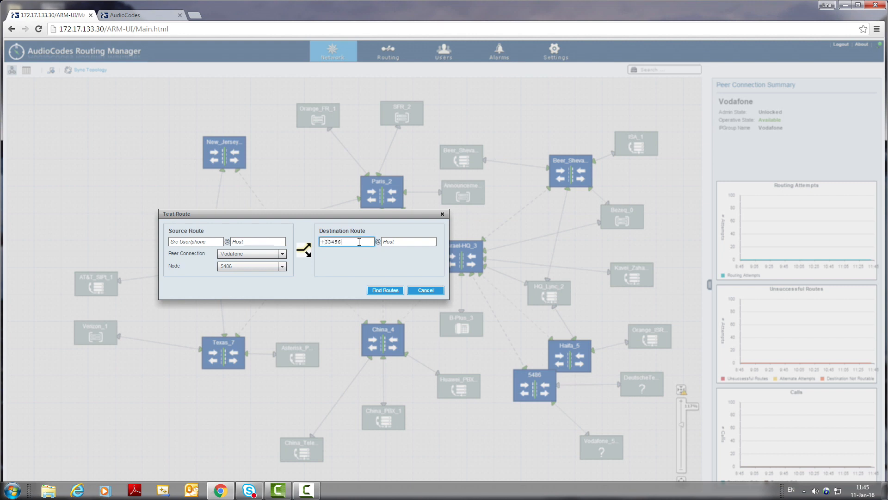
{"action": "left_click", "coordinate": [384, 289]}
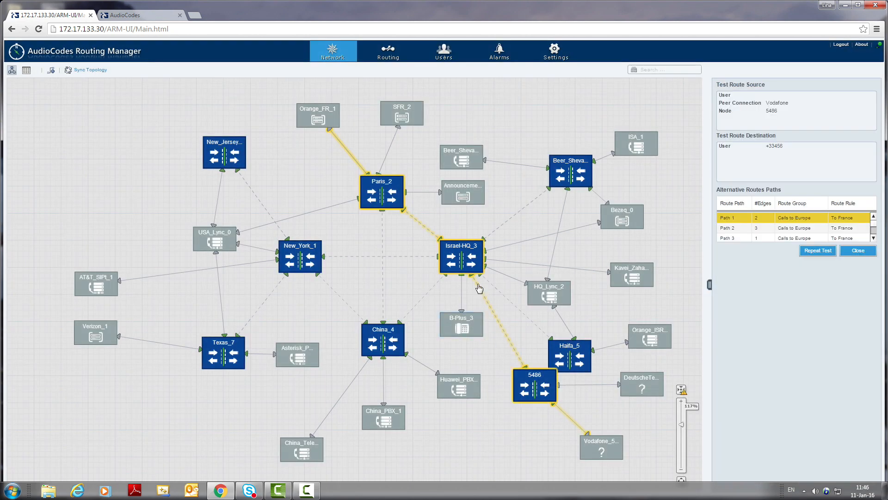